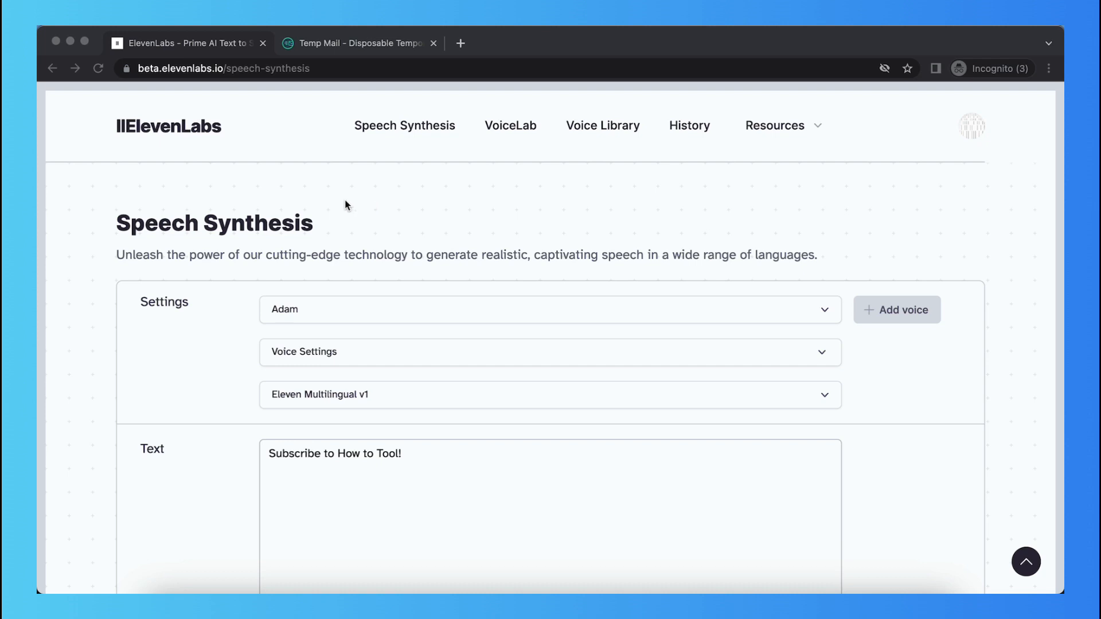
Step: Filter the Voice Library to Male gender, Old age and British accent
{"action": "scroll", "scroll_direction": "down", "scroll_amount": 3}
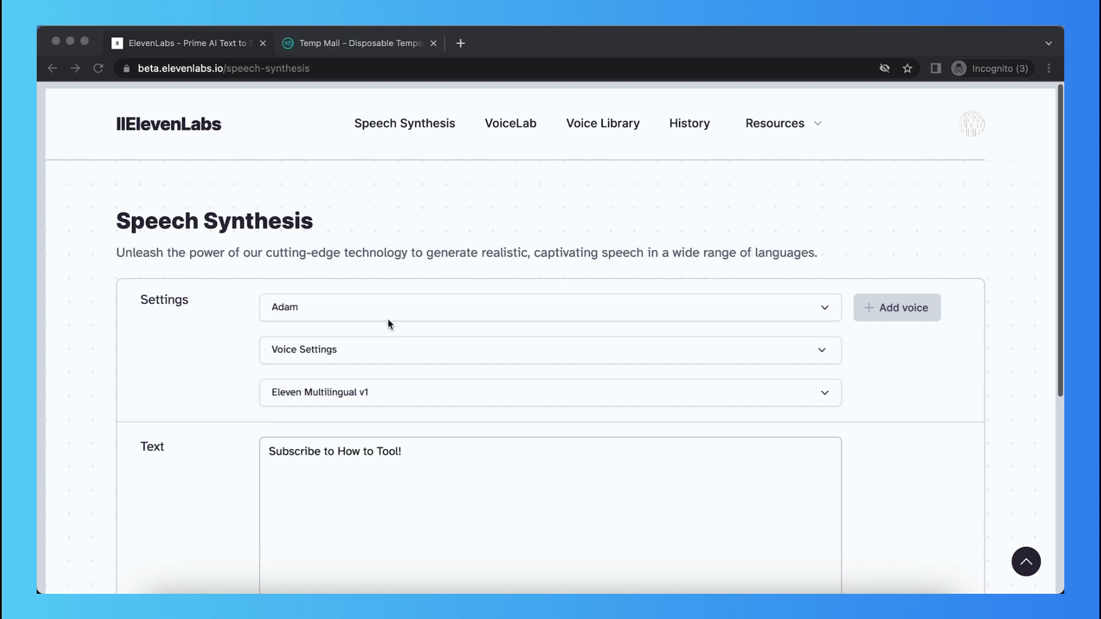
{"action": "left_click", "coordinate": [549, 307]}
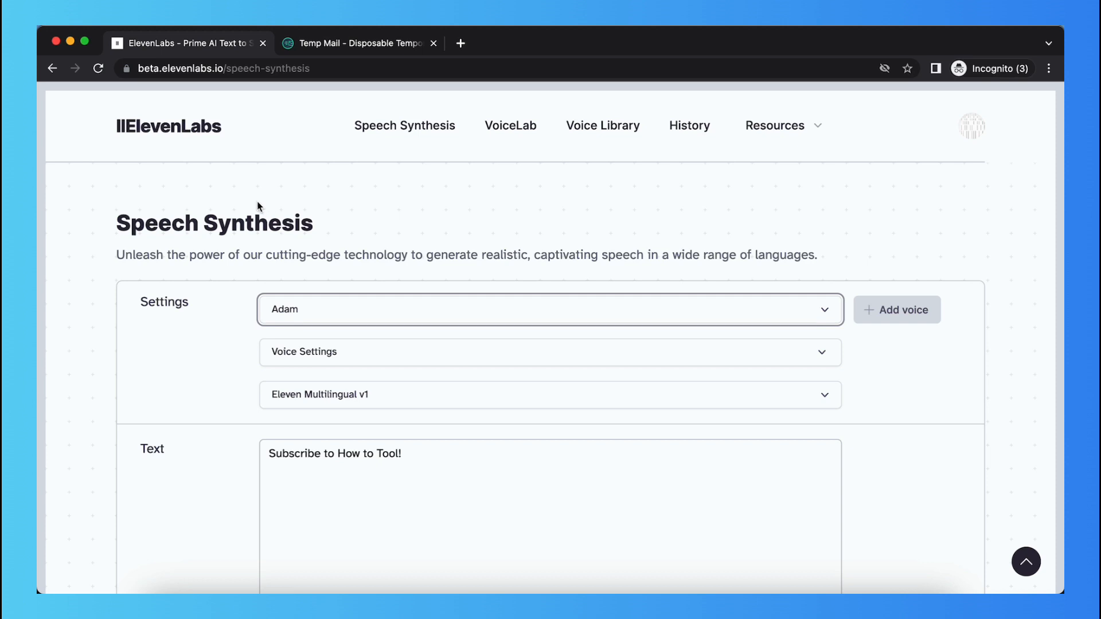
{"action": "mouse_move", "coordinate": [602, 133]}
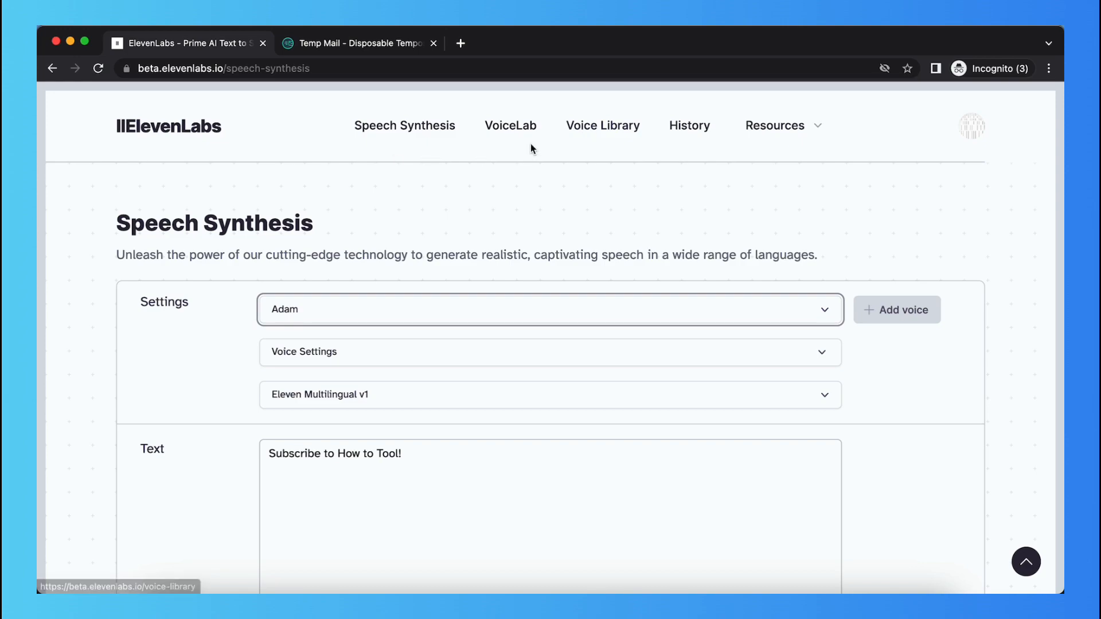
{"action": "left_click", "coordinate": [602, 125]}
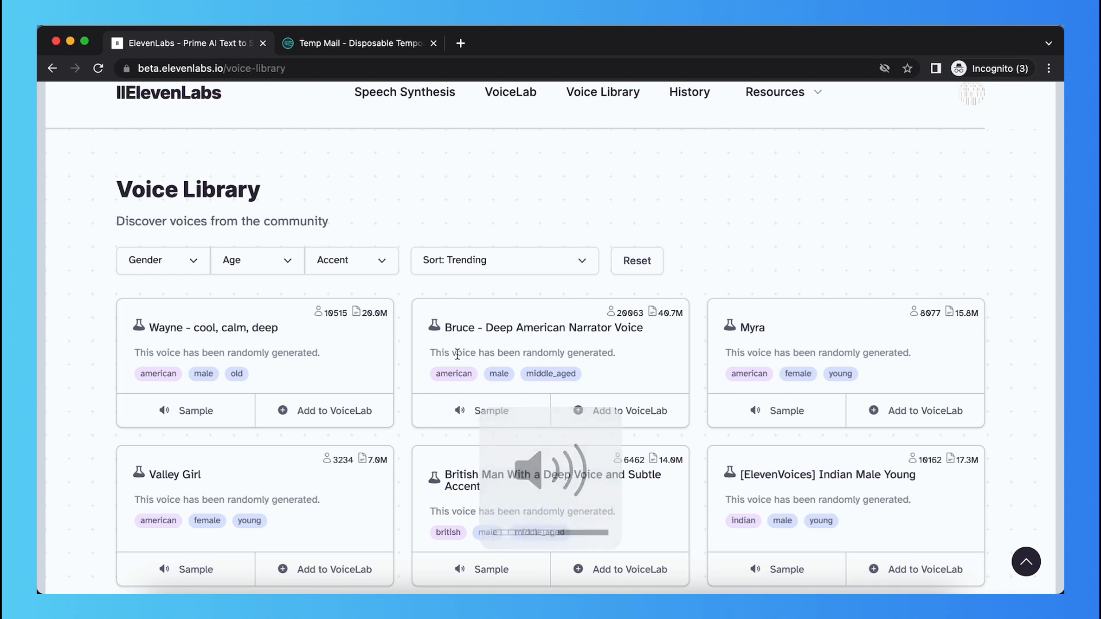
{"action": "scroll", "scroll_direction": "down", "scroll_amount": 3}
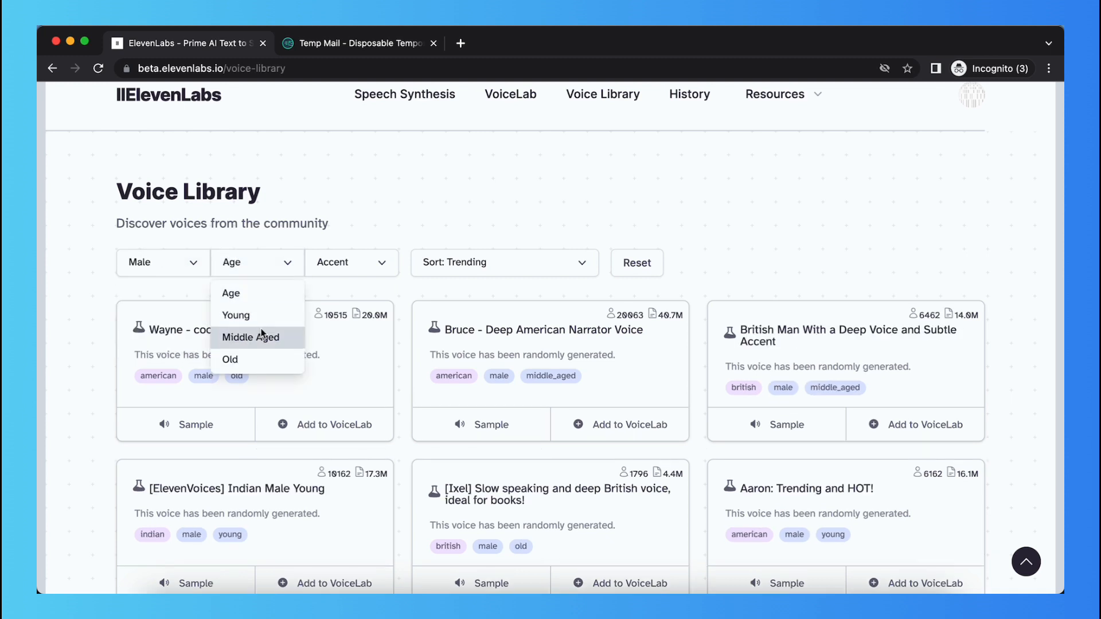
{"action": "left_click", "coordinate": [229, 359]}
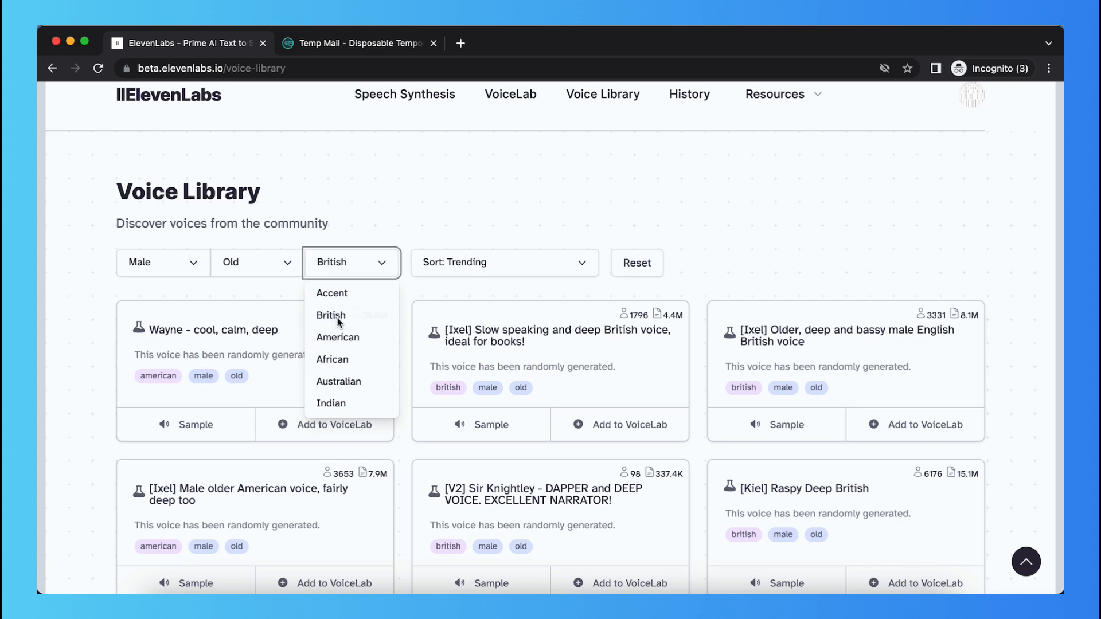
{"action": "left_click", "coordinate": [331, 314]}
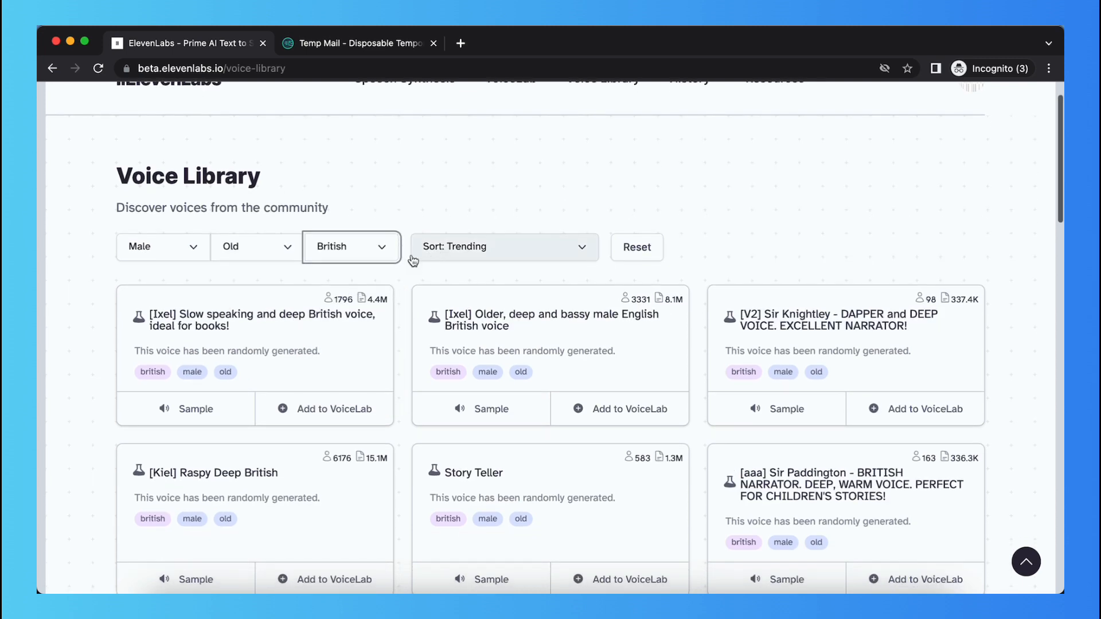
Step: Locate the 'valentino deep' card and add it to VoiceLab under its original name
{"action": "scroll", "scroll_direction": "down", "scroll_amount": 3}
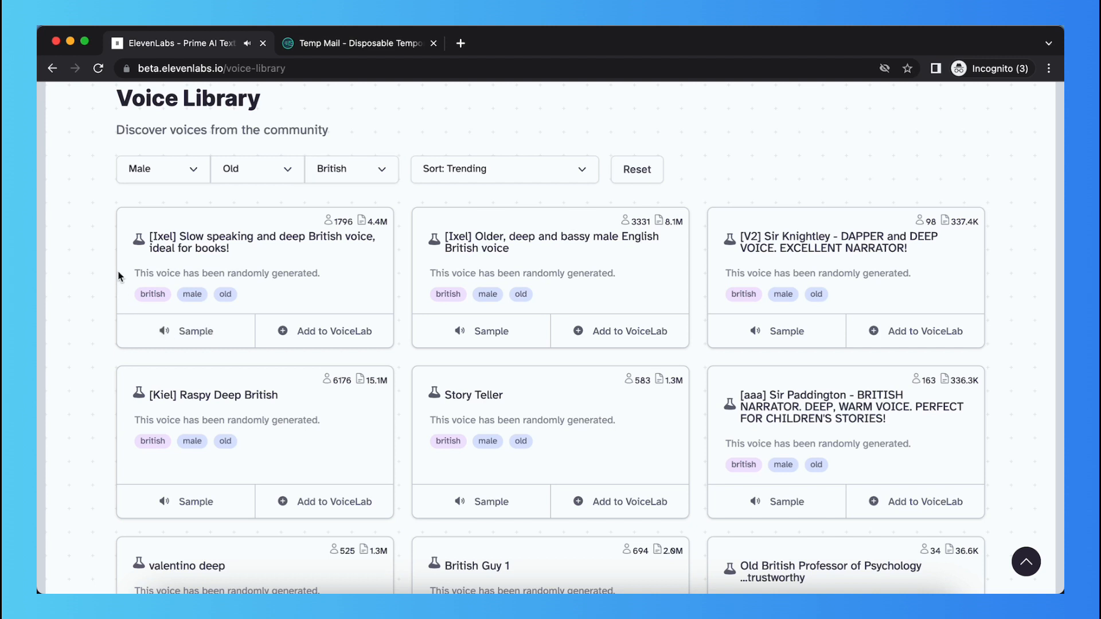
{"action": "scroll", "scroll_direction": "down", "scroll_amount": 3}
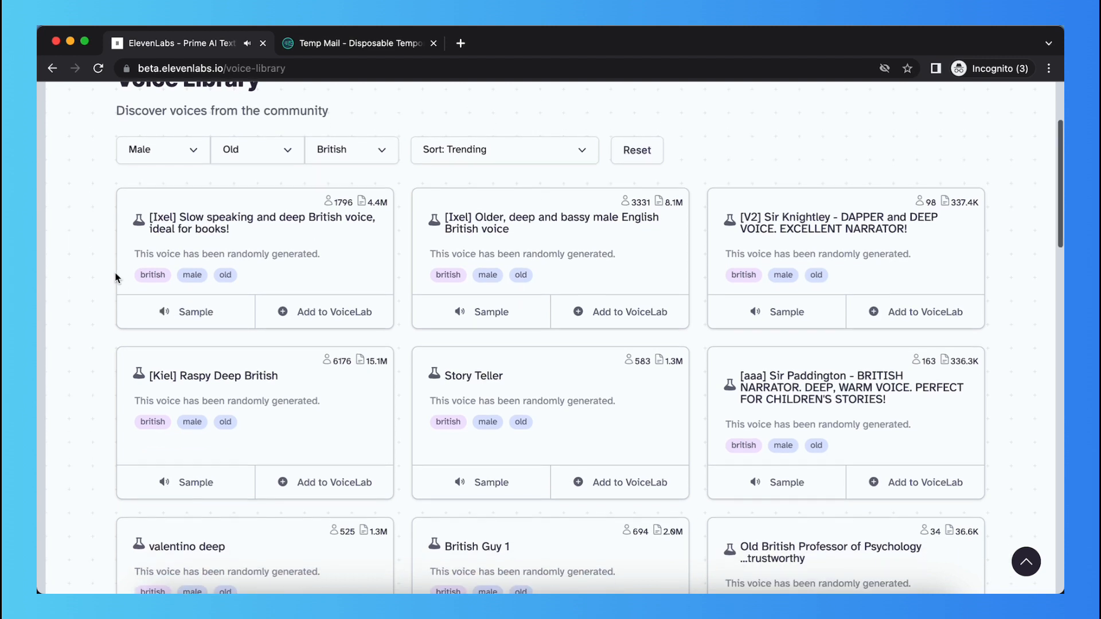
{"action": "scroll", "scroll_direction": "down", "scroll_amount": 3}
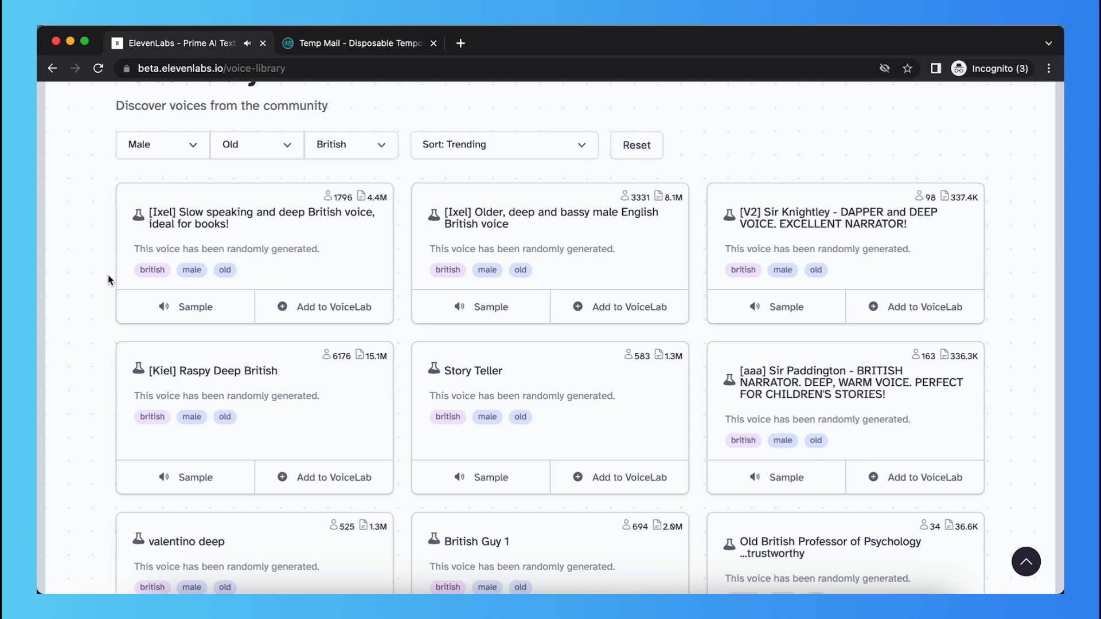
{"action": "scroll", "scroll_direction": "down", "scroll_amount": 3}
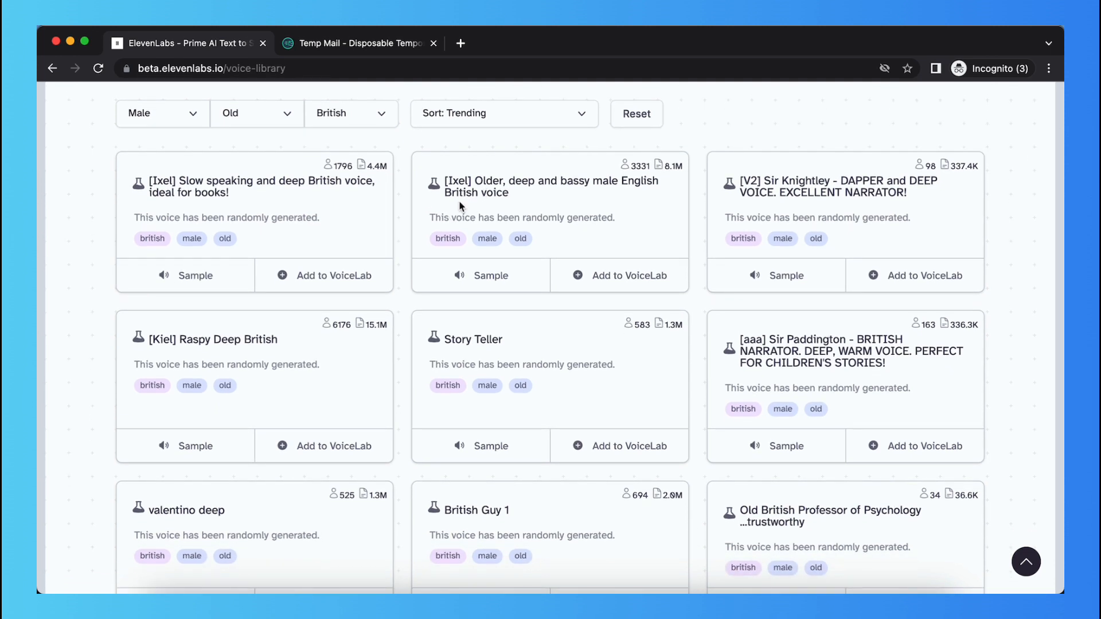
{"action": "scroll", "scroll_direction": "down", "scroll_amount": 3}
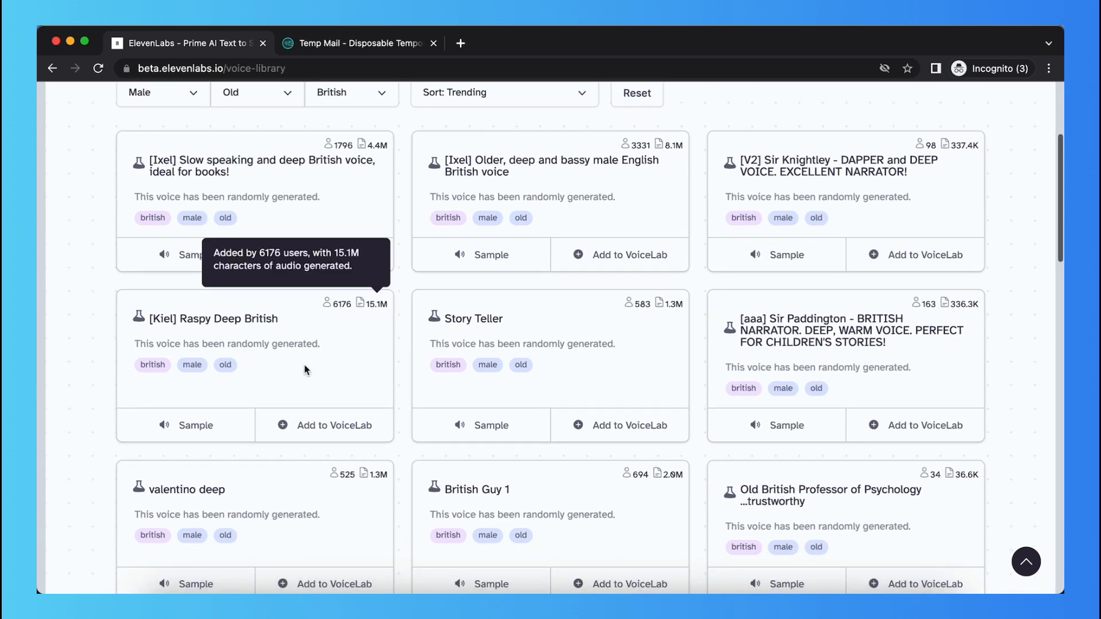
{"action": "scroll", "scroll_direction": "down", "scroll_amount": 3}
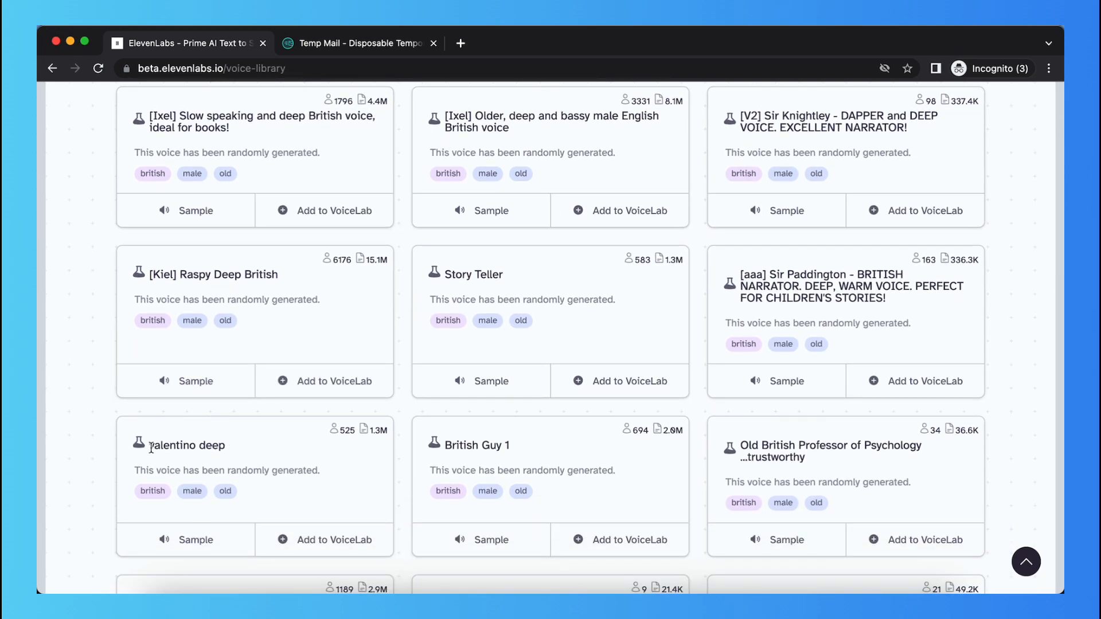
{"action": "scroll", "scroll_direction": "down", "scroll_amount": 3}
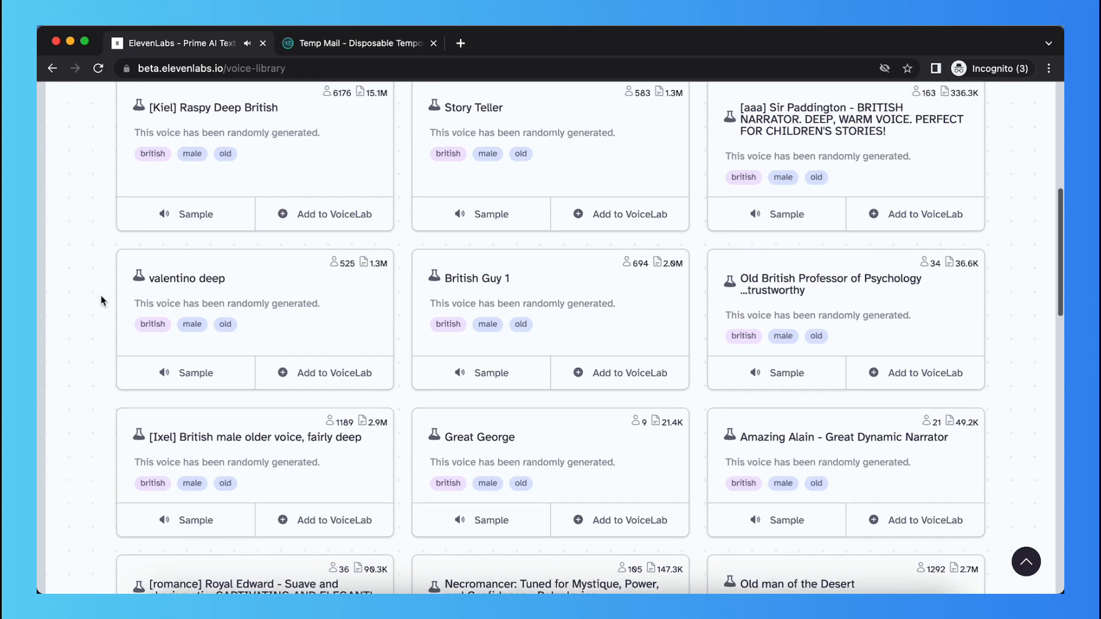
{"action": "scroll", "scroll_direction": "down", "scroll_amount": 3}
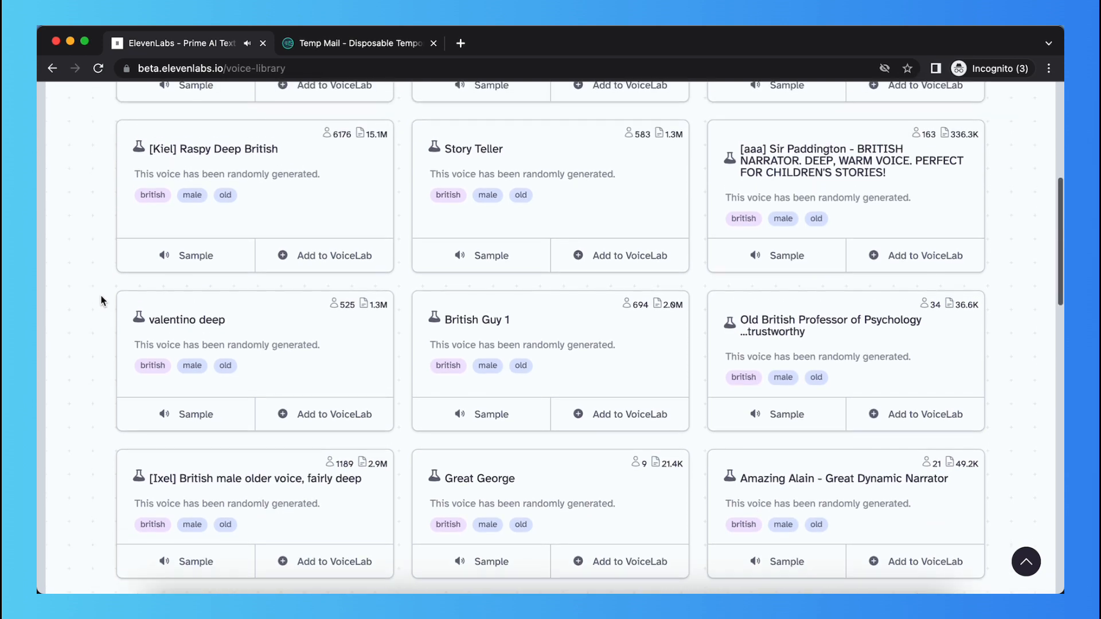
{"action": "scroll", "scroll_direction": "down", "scroll_amount": 3}
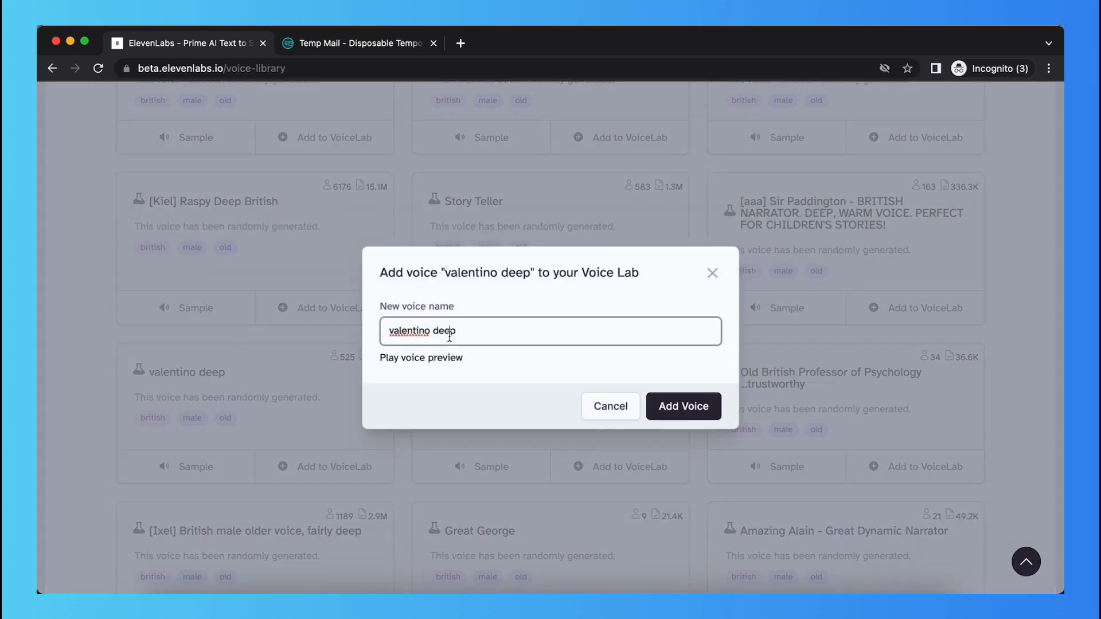
{"action": "left_click", "coordinate": [681, 406]}
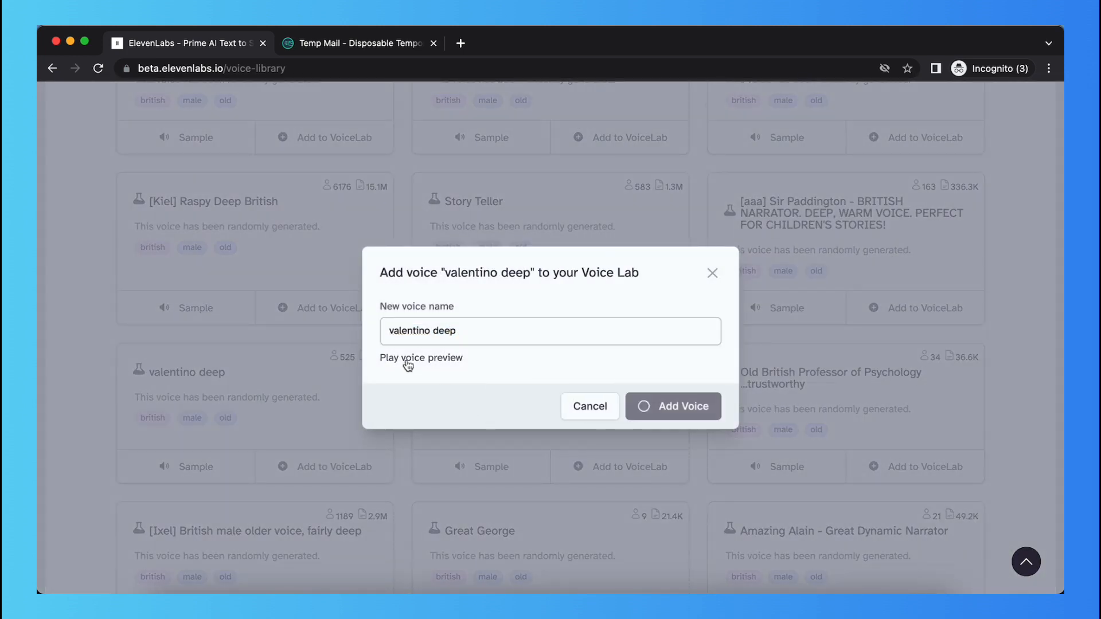
{"action": "left_click", "coordinate": [672, 406]}
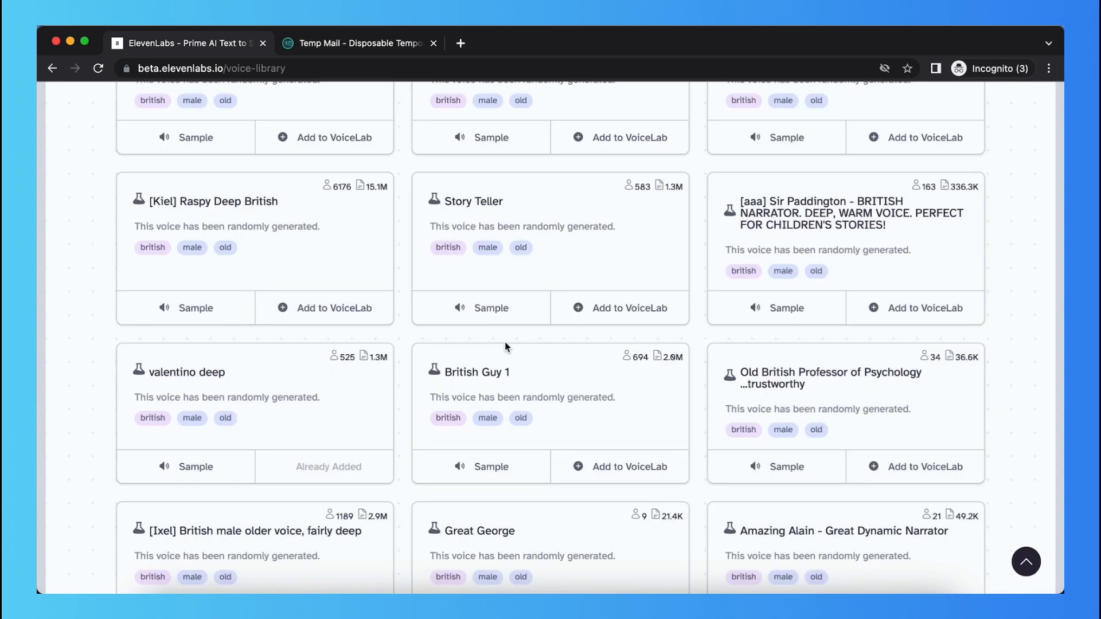
Step: Review valentino deep's name and labels in its VoiceLab edit dialog, then cancel unchanged
{"action": "left_click", "coordinate": [510, 126]}
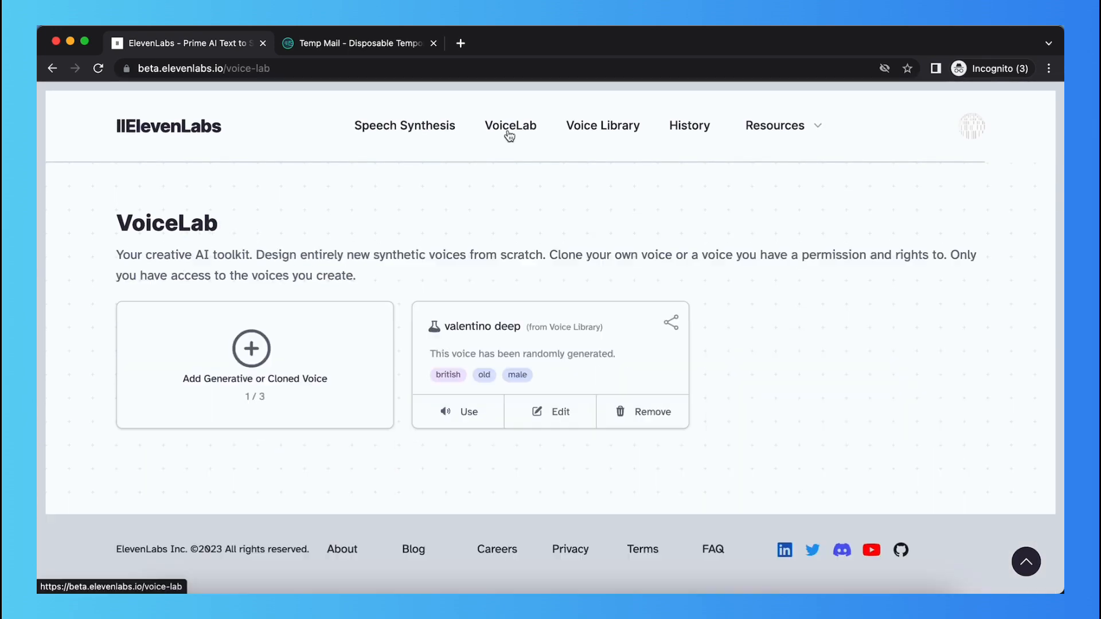
{"action": "mouse_move", "coordinate": [550, 411]}
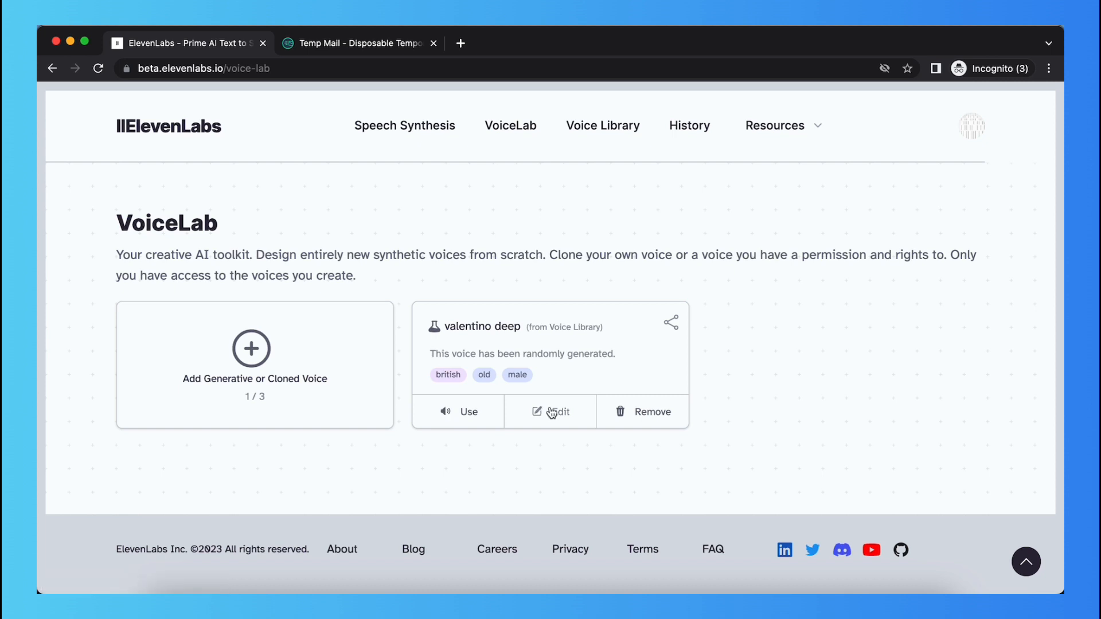
{"action": "left_click", "coordinate": [558, 412]}
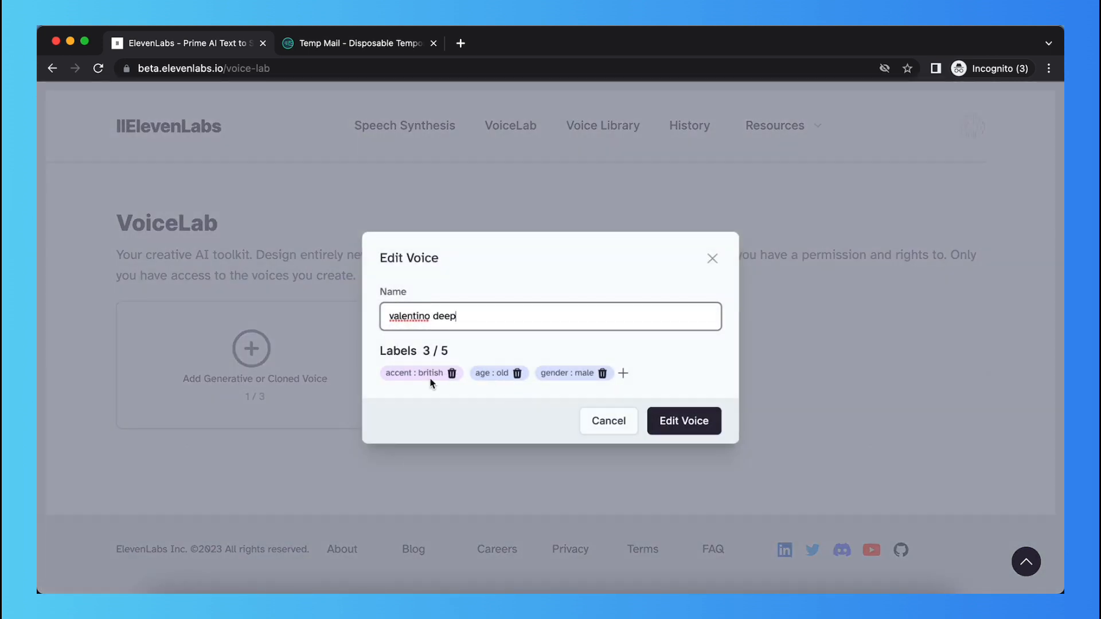
{"action": "left_click", "coordinate": [683, 421]}
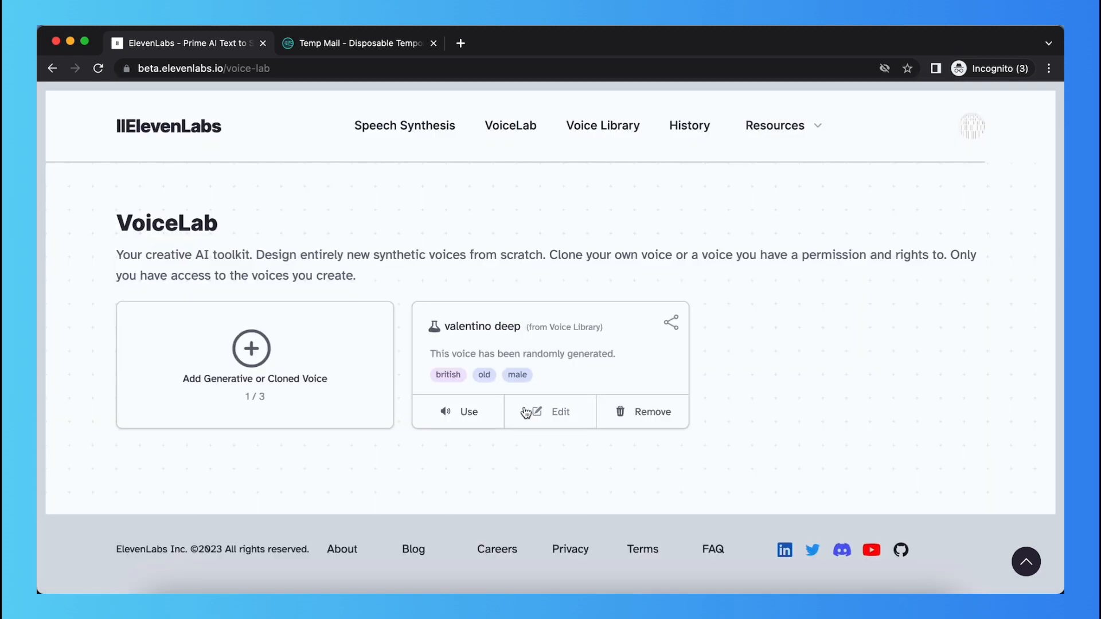
Step: Remove valentino deep from VoiceLab, leaving 0 of 3 voice slots used
{"action": "left_click", "coordinate": [642, 411]}
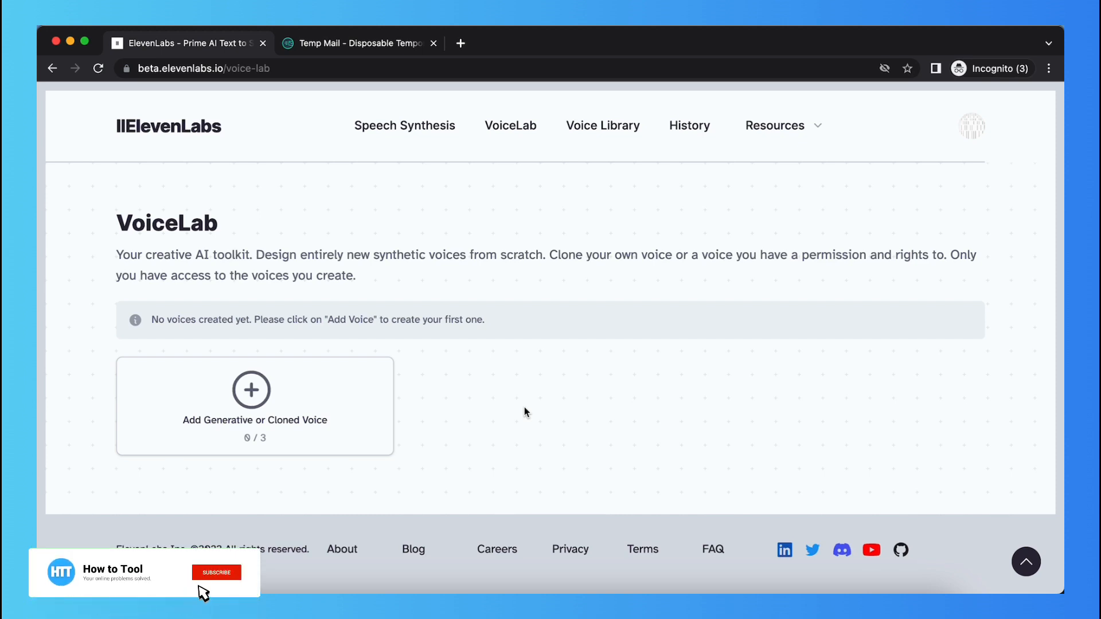
{"action": "left_click", "coordinate": [217, 572]}
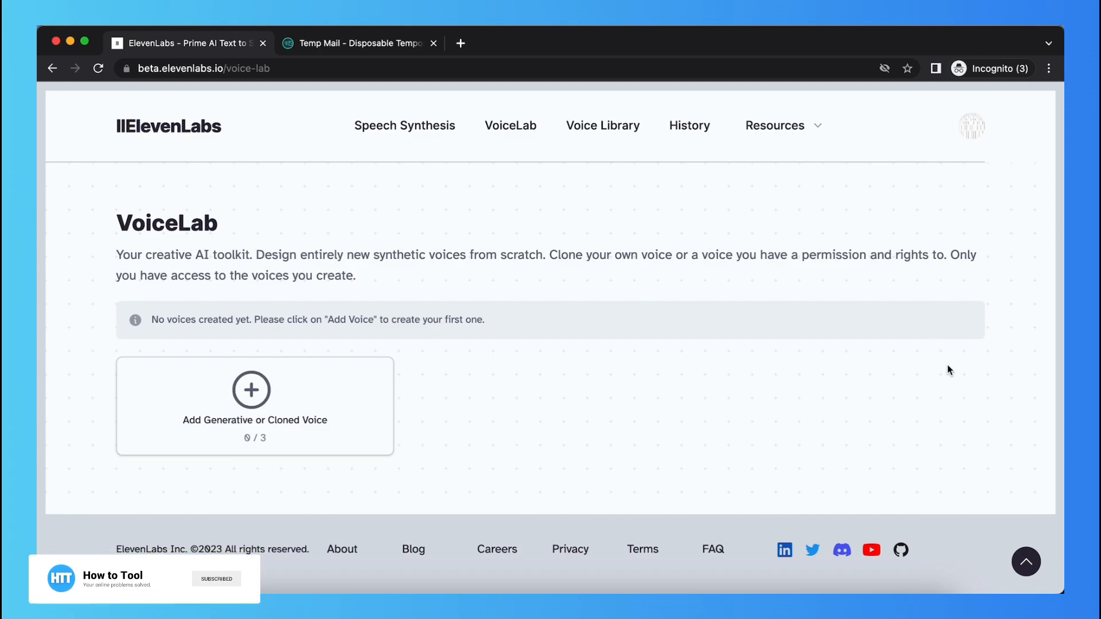